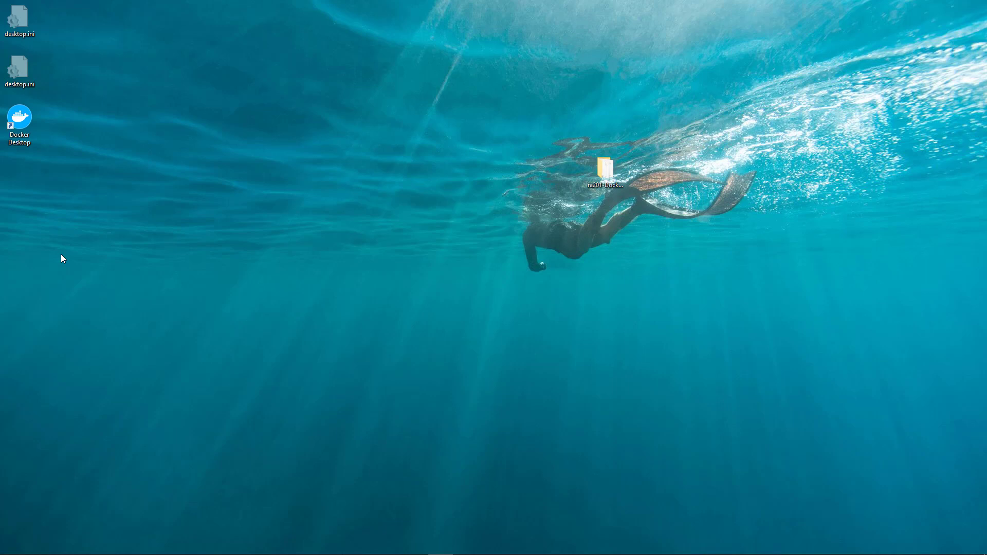
- Launch the browser and search Google for "Docker Desktop"
click(19, 118)
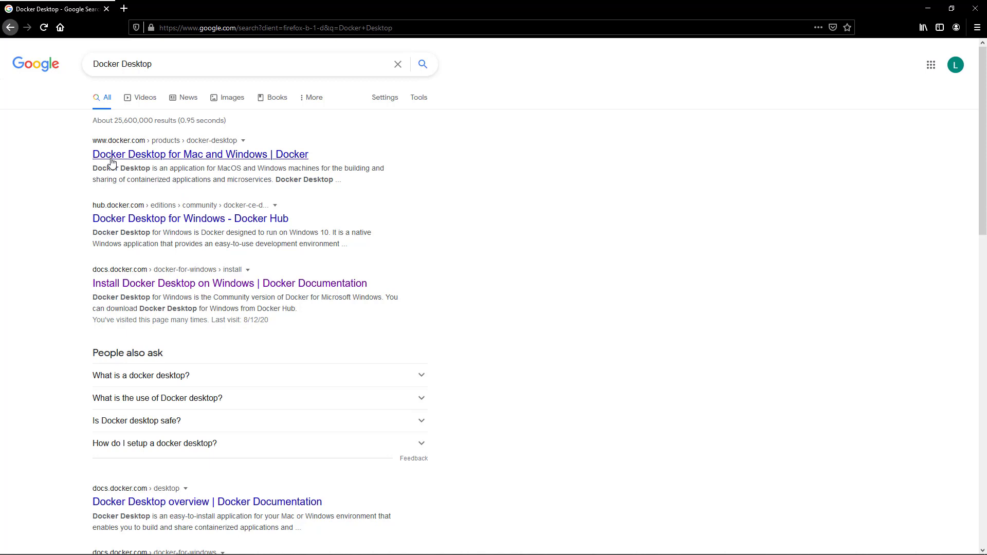
mouse_move(146, 157)
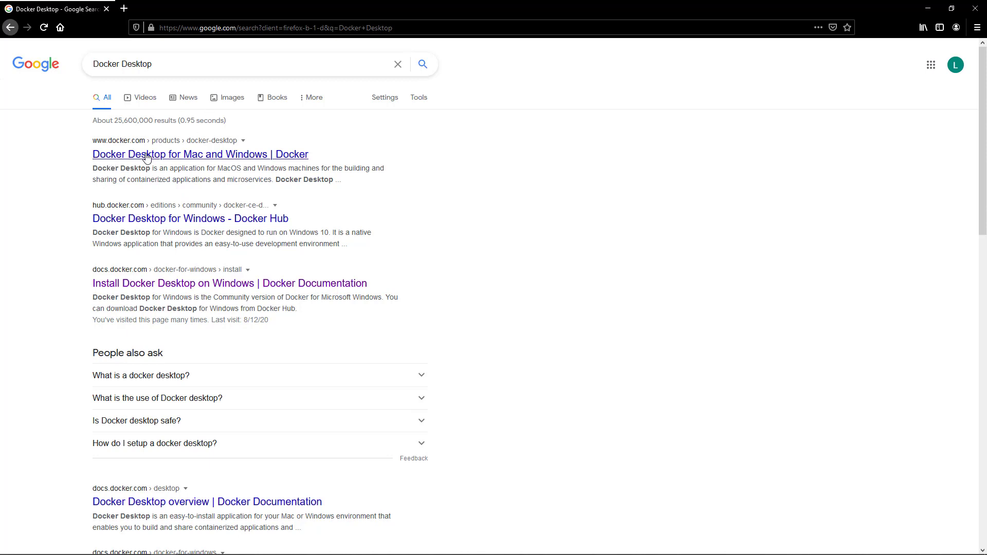
mouse_move(115, 159)
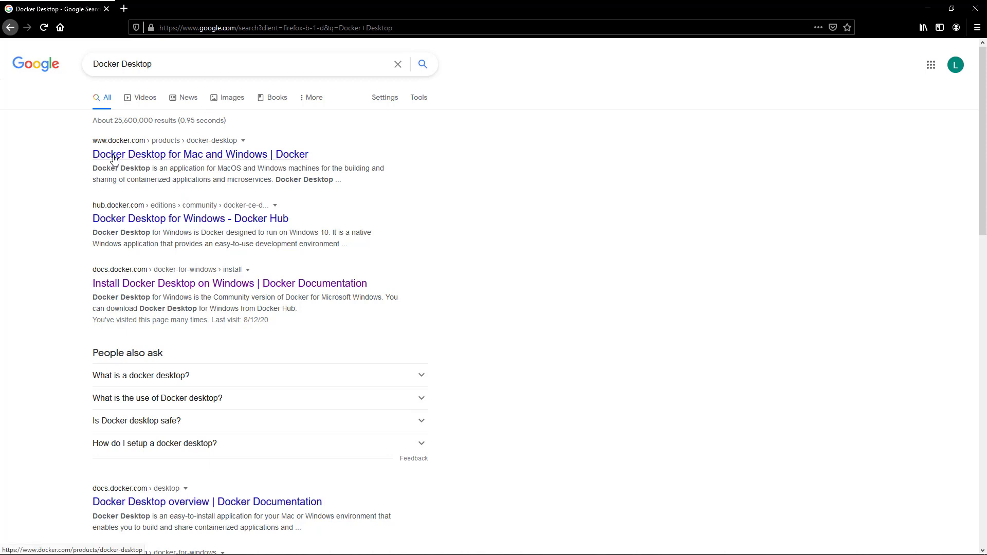
- Open the 'Docker Desktop for Mac and Windows | Docker' result and scroll the page
click(200, 154)
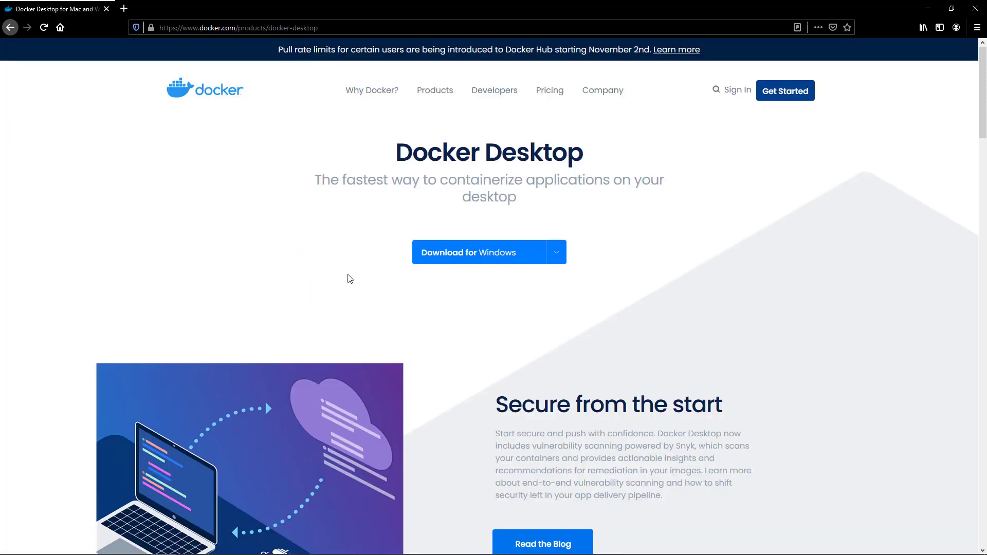
scroll(down, 3)
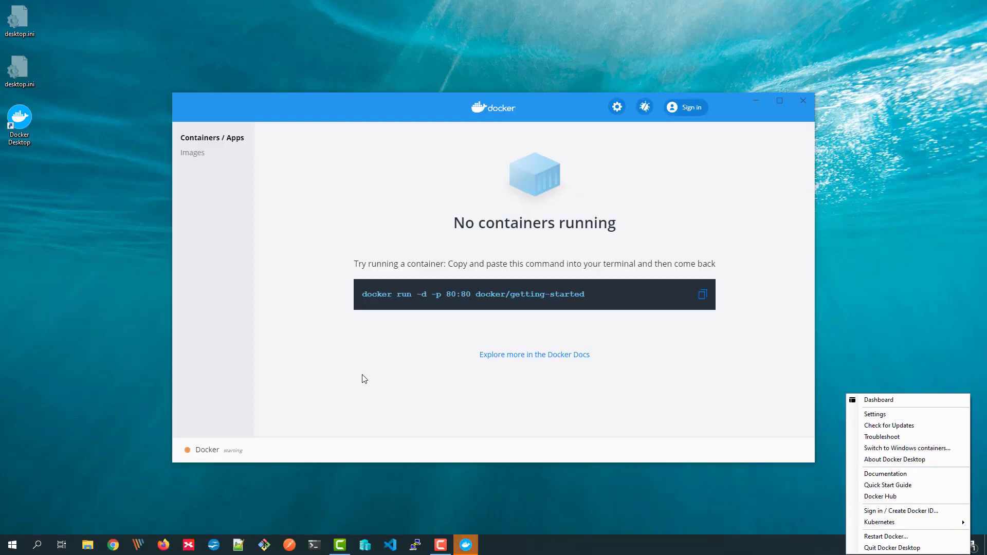
mouse_move(617, 107)
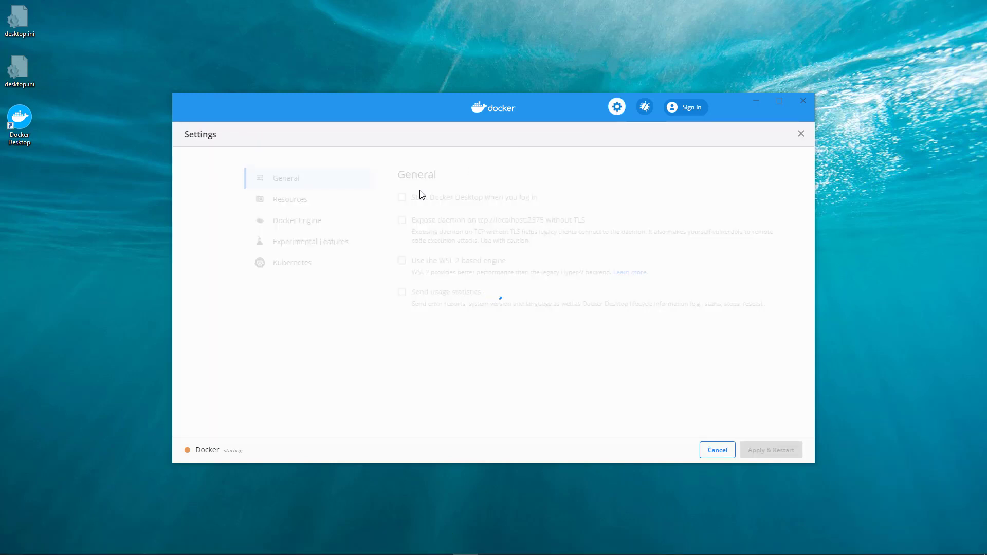
- Check Enable Kubernetes, deploy Docker Stacks to Kubernetes by default, and show system containers
click(291, 263)
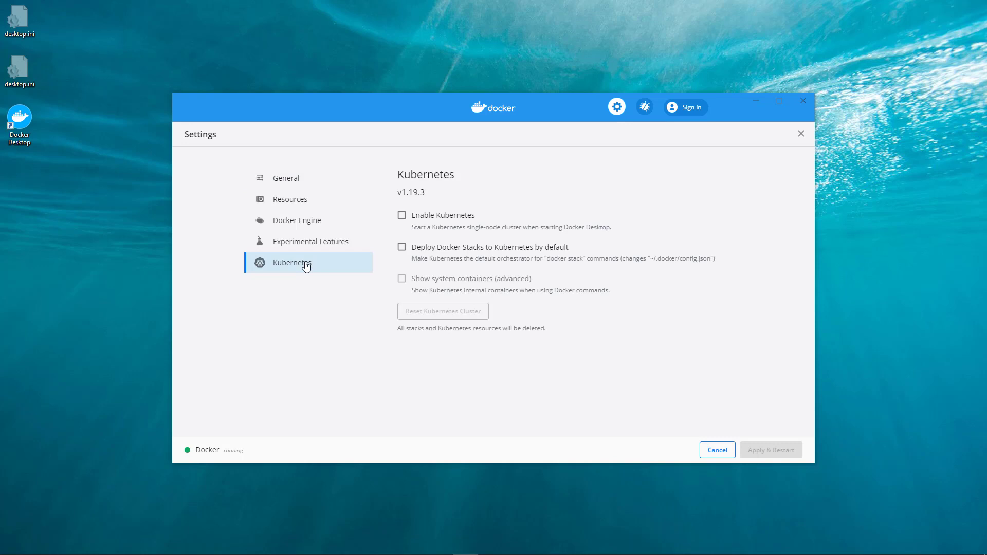
mouse_move(296, 275)
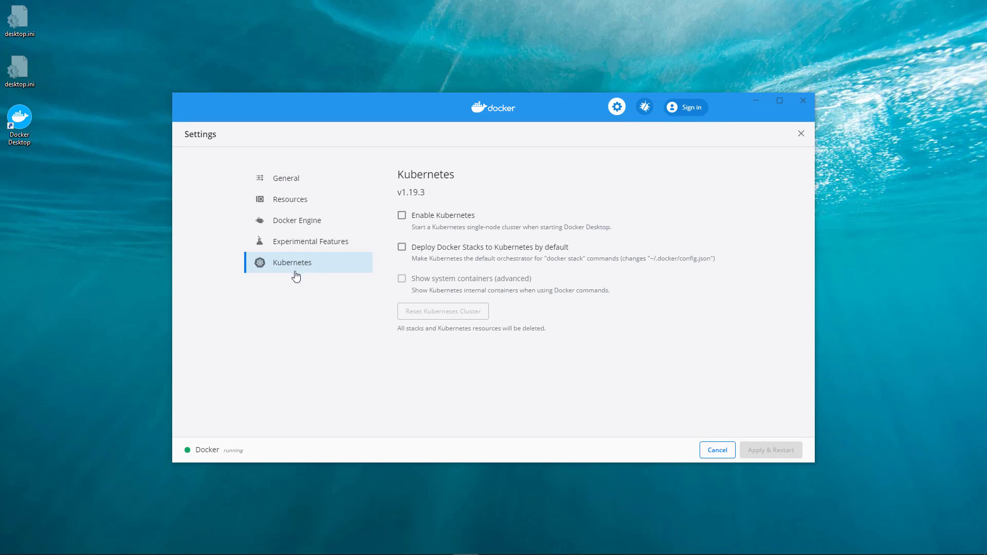
mouse_move(337, 279)
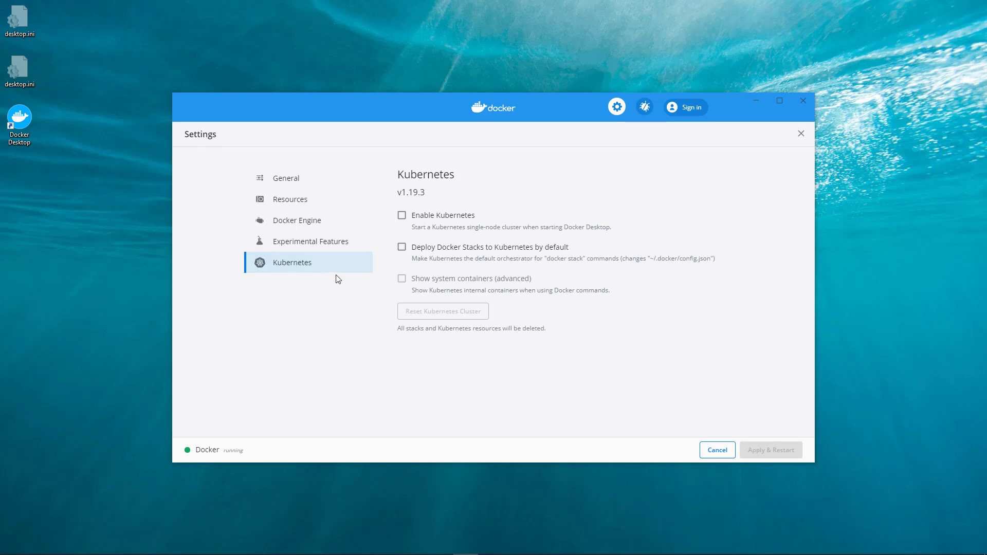
click(402, 215)
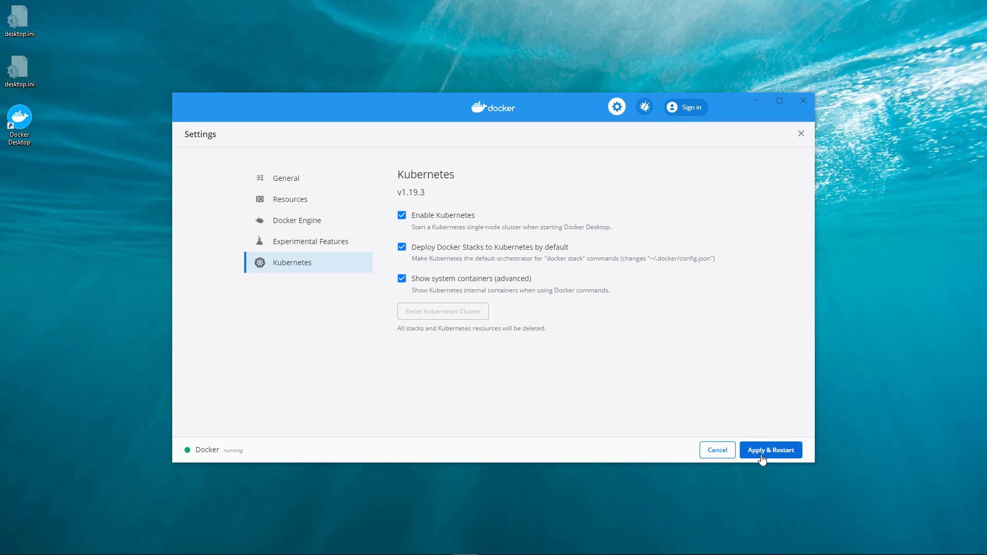
- Apply & Restart Docker Desktop until Kubernetes reports running
click(771, 450)
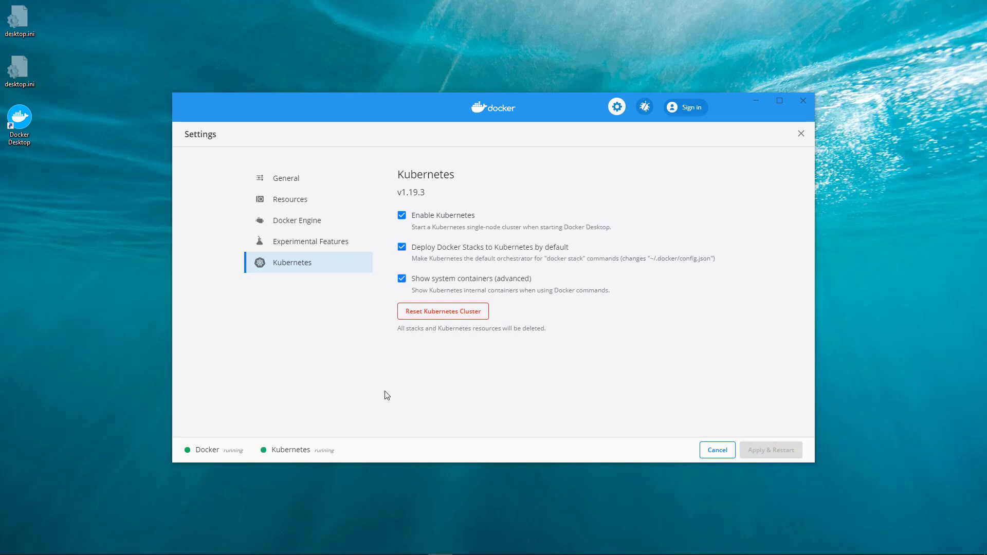
mouse_move(439, 317)
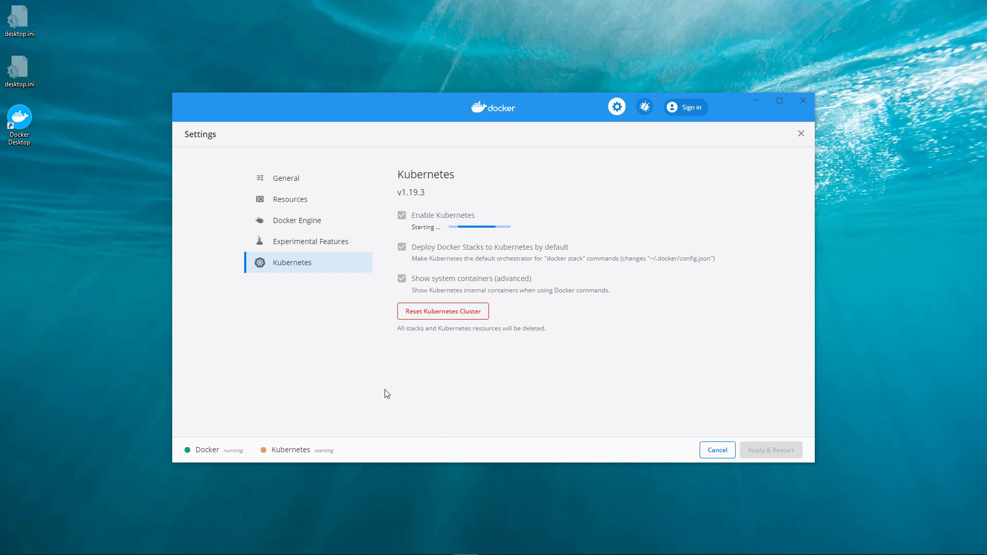
mouse_move(297, 411)
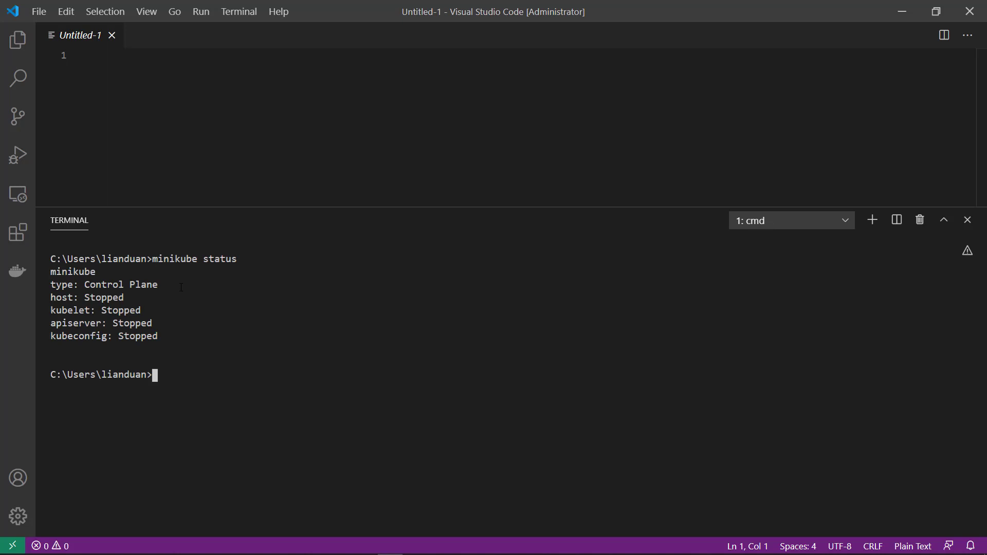
- Check minikube status in the VS Code terminal, then start minikube
double_click(62, 285)
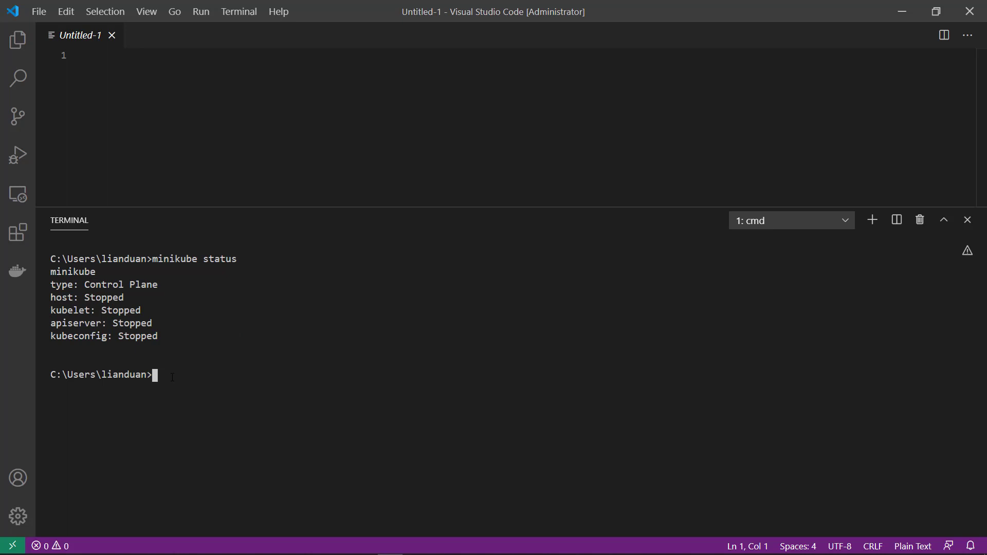
text(minikube statu)
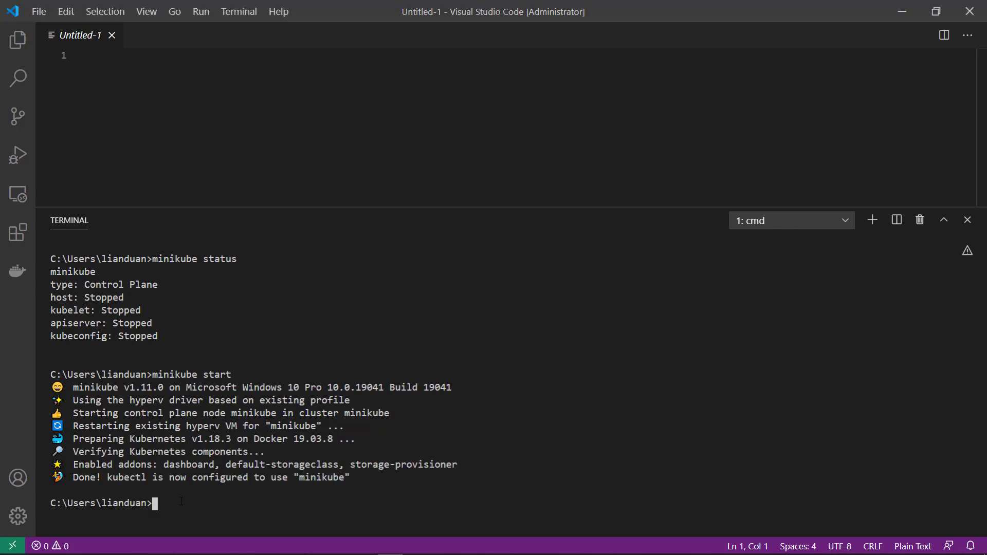
text(minikube start)
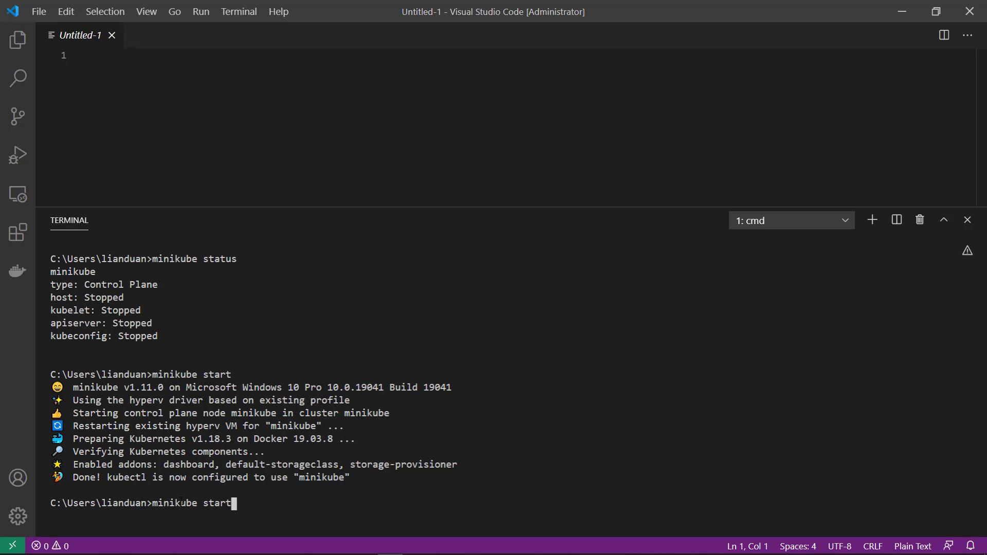
- Rerun minikube status to confirm host, kubelet and apiserver Running, then clear with cls
text(status)
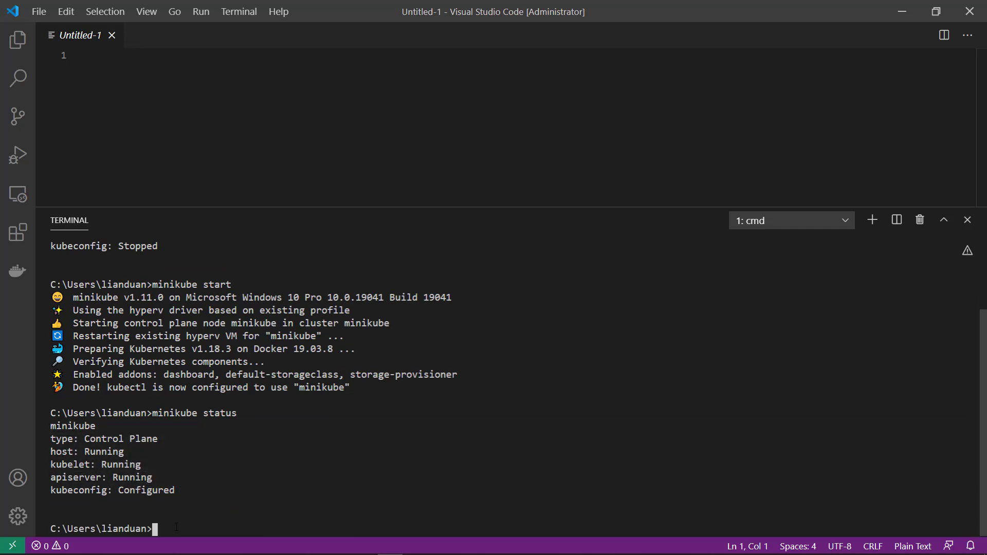
text(clear)
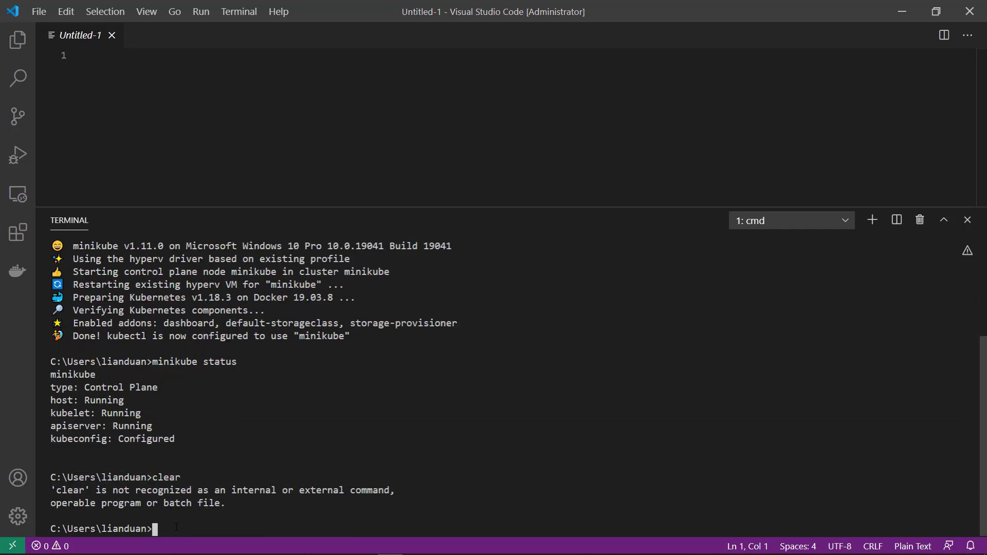
text(cls)
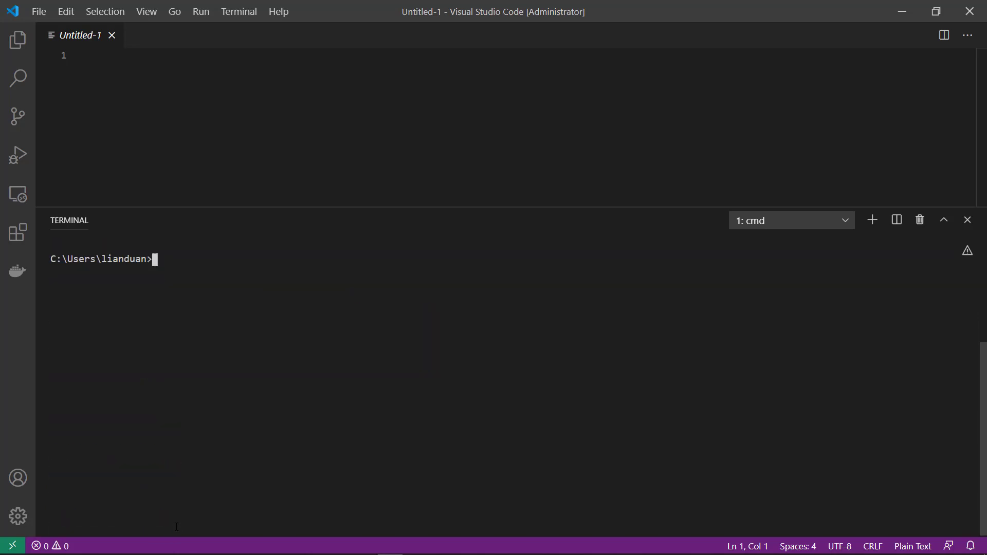
- Run 'kubectl version' to print the client and server versions
text(kub)
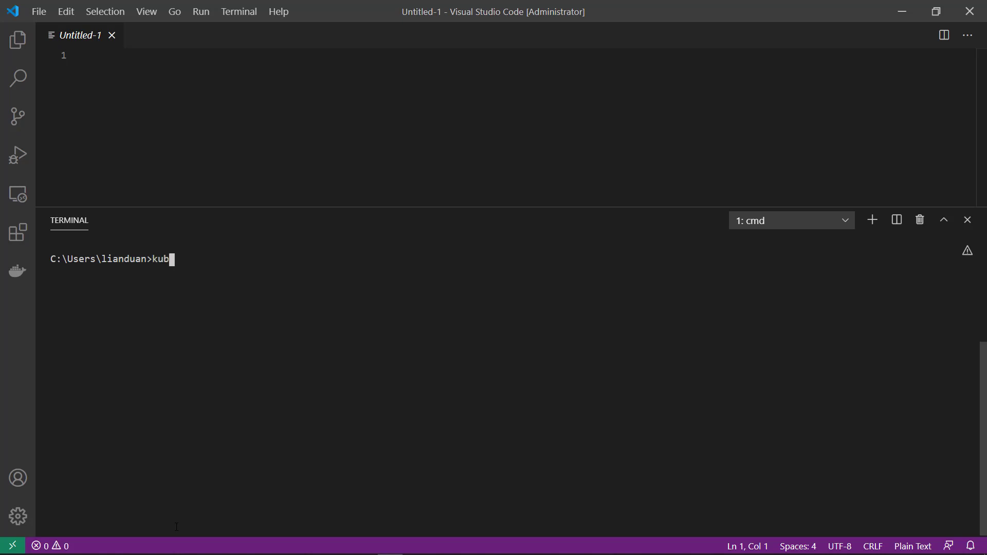
text(ectl)
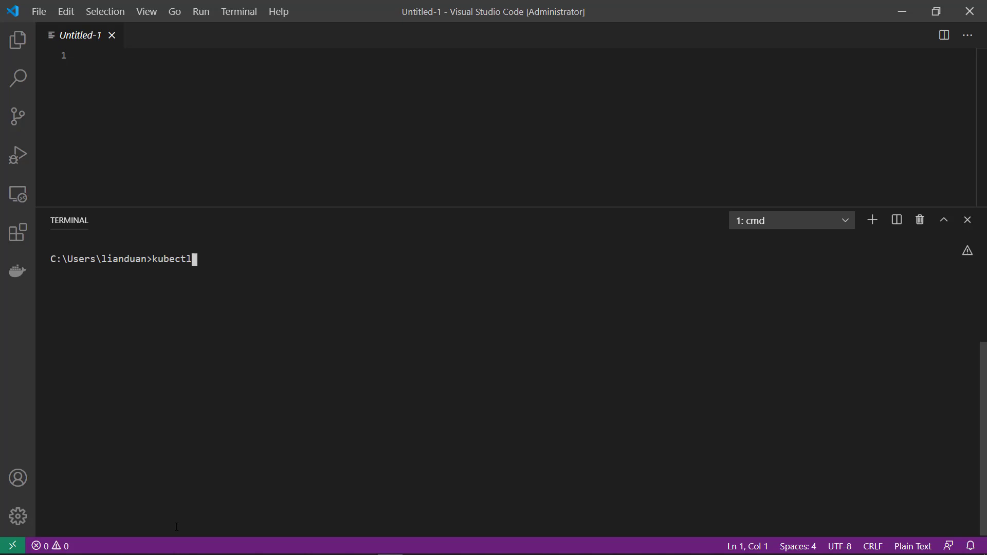
text(vers)
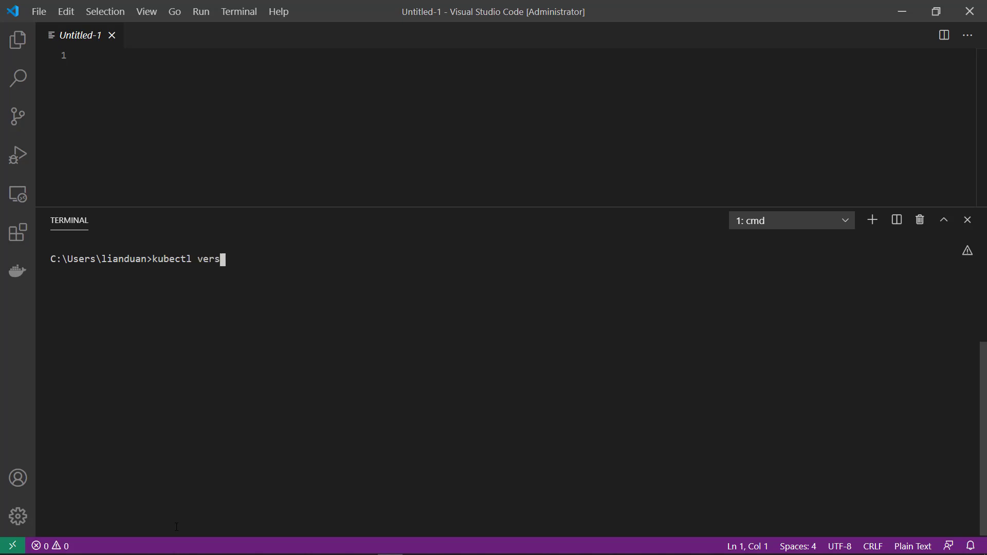
text(ion)
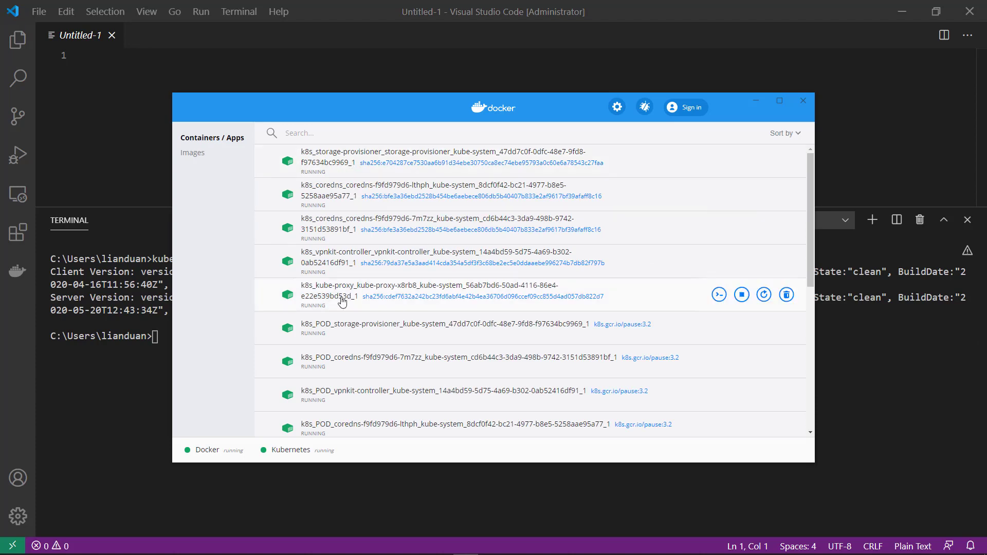
- Scroll the container list through the k8s_ apiserver, scheduler and etcd containers
scroll(down, 3)
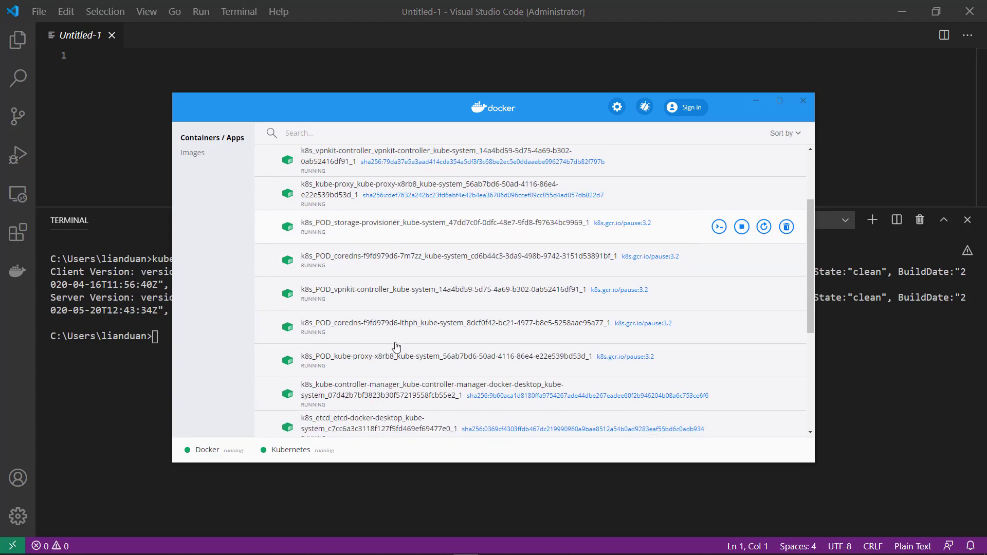
scroll(down, 3)
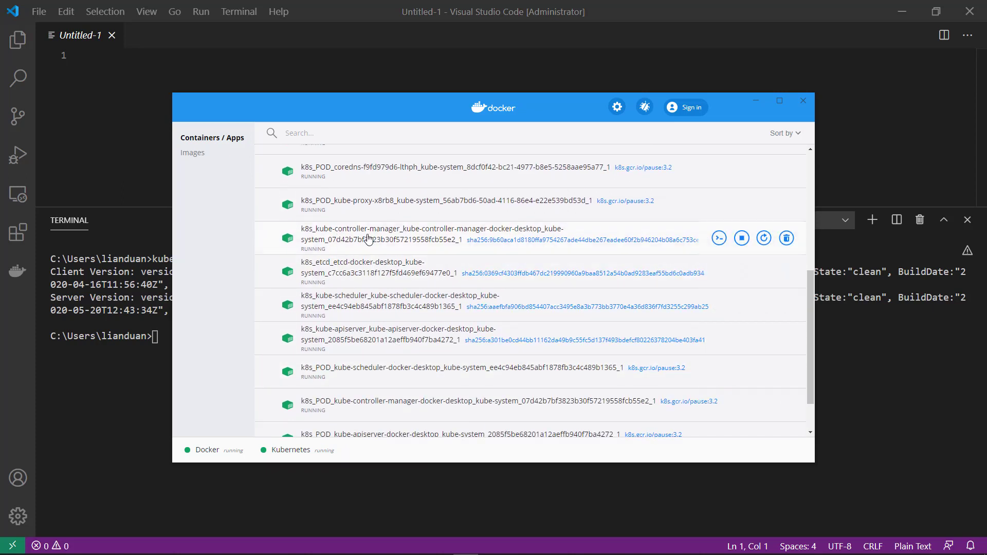
mouse_move(381, 210)
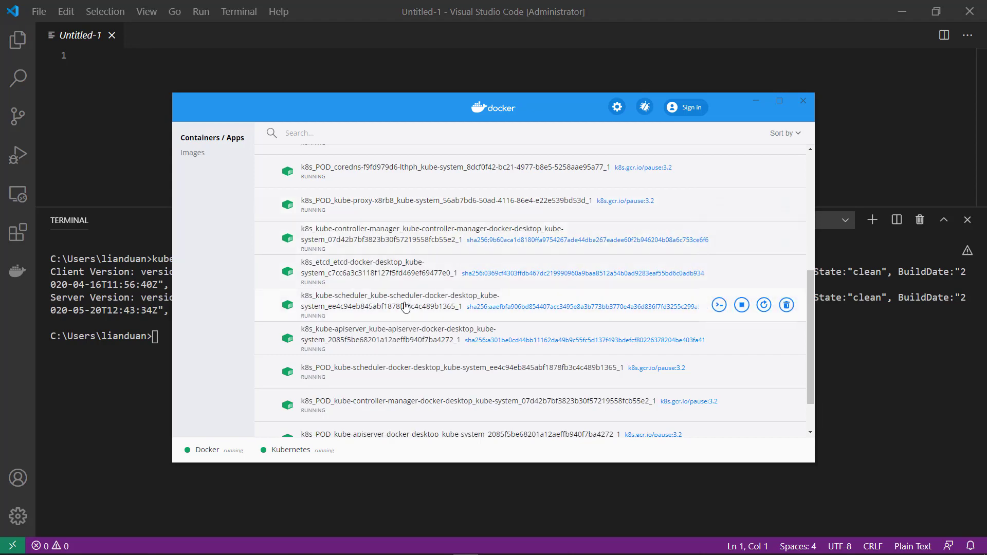
scroll(down, 3)
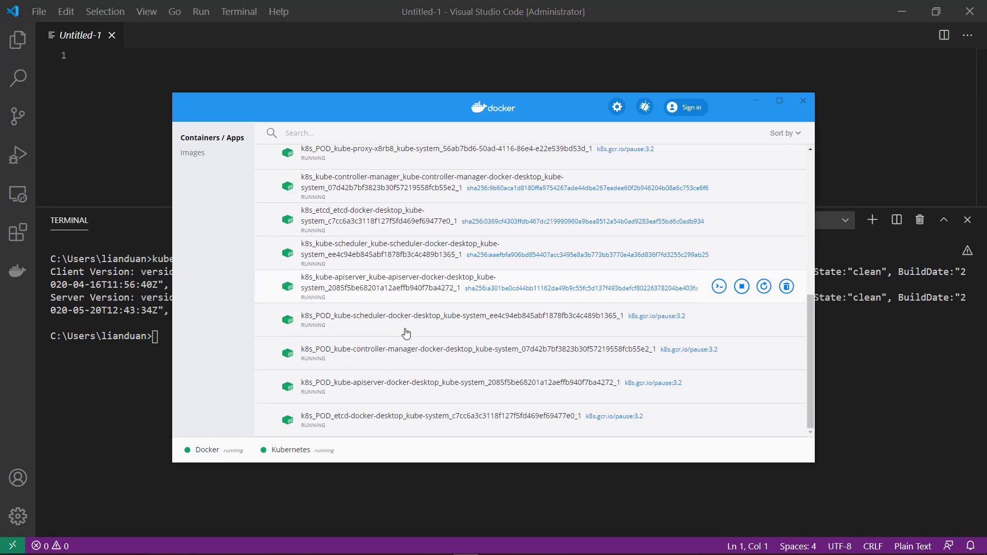
scroll(down, 3)
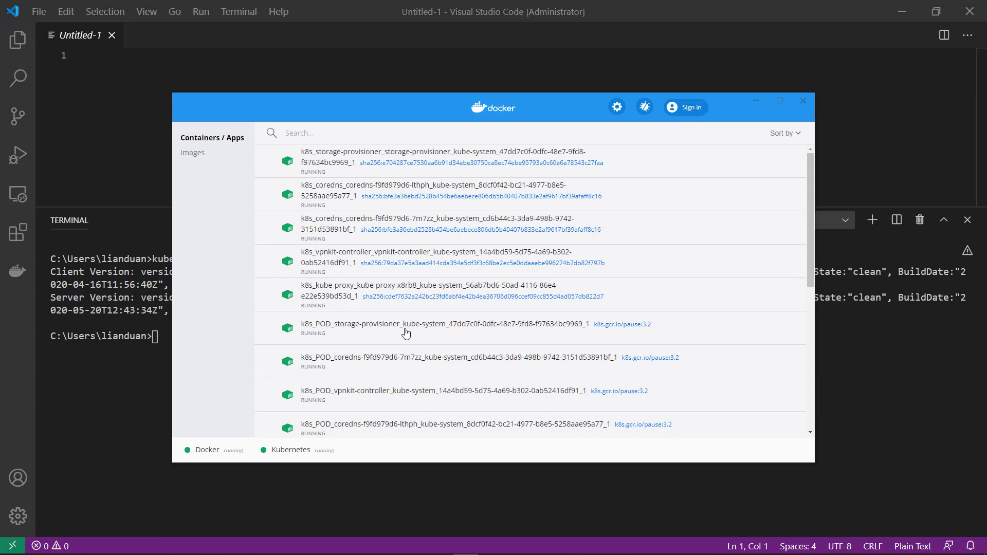